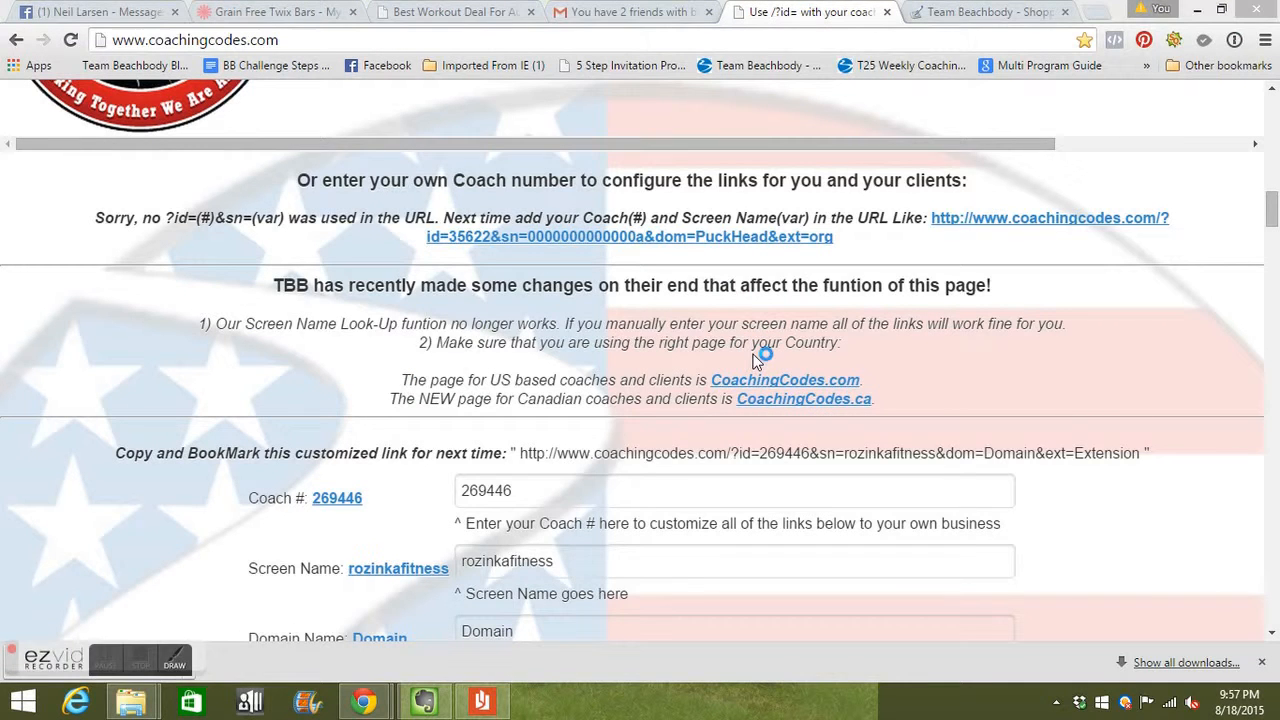
# Step: Review the customization form area by scrolling up and down the page
pyautogui.click(500, 490)
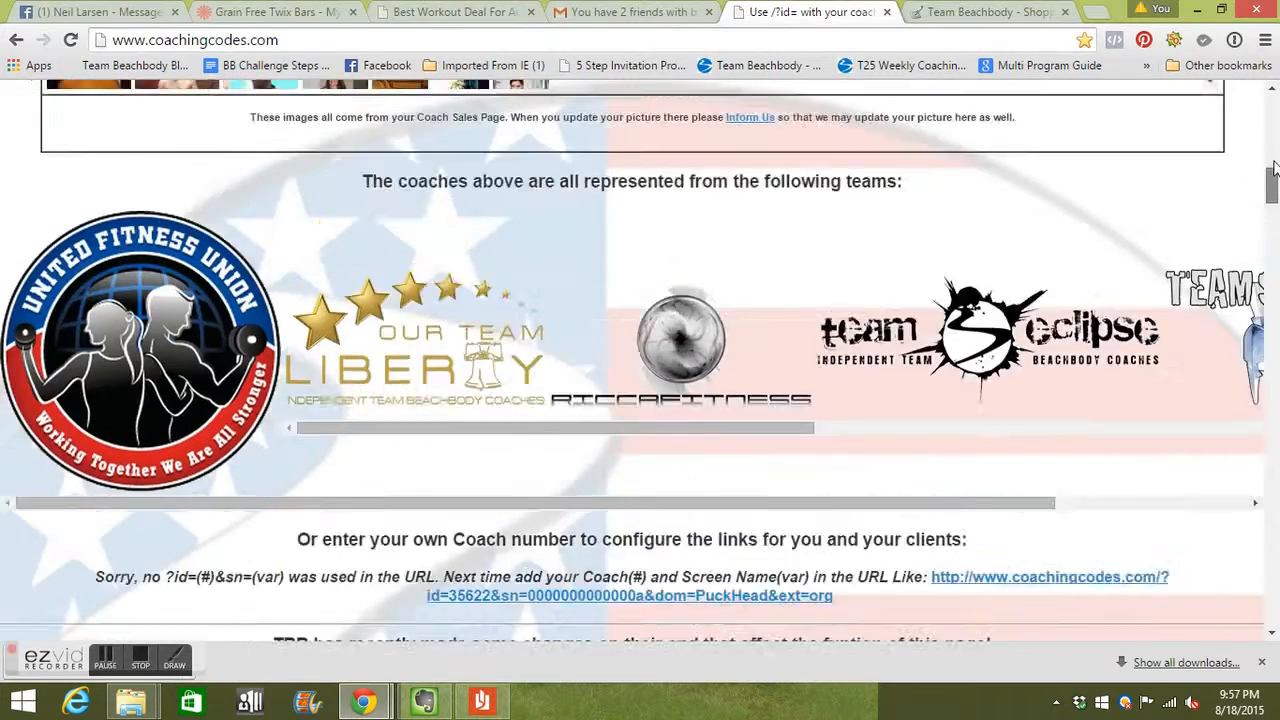
pyautogui.scroll(3)
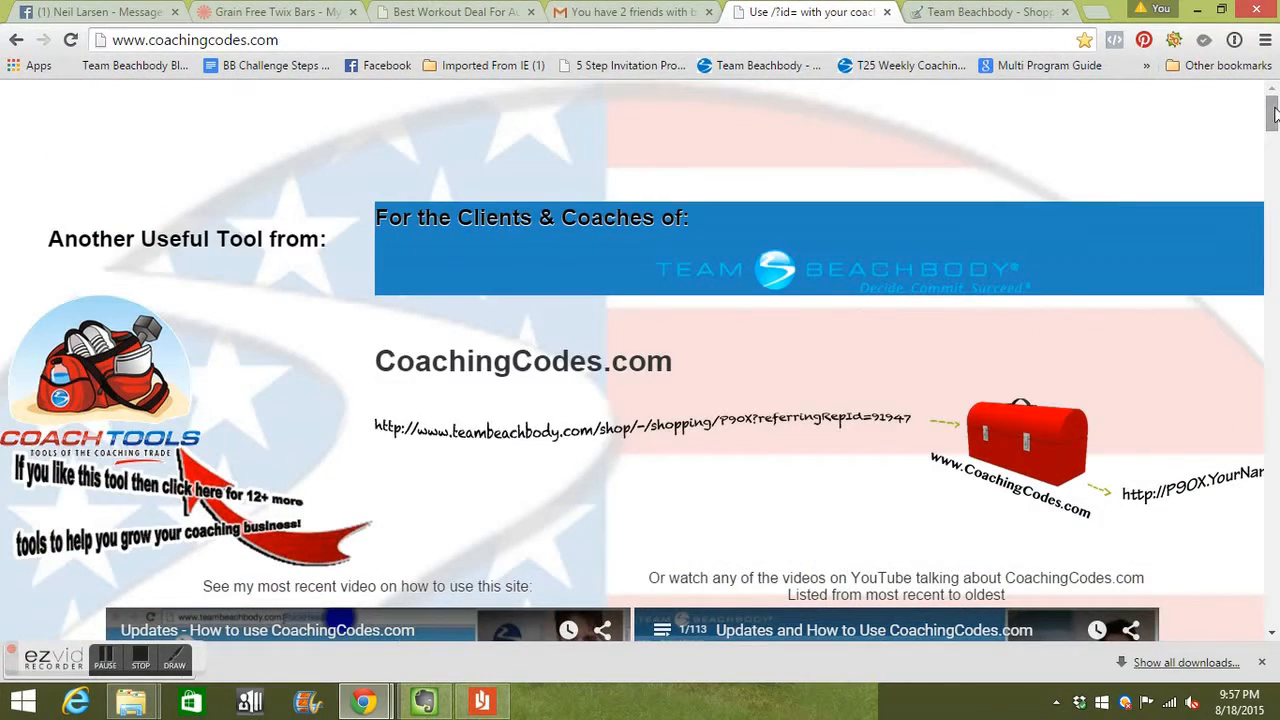
pyautogui.scroll(-3)
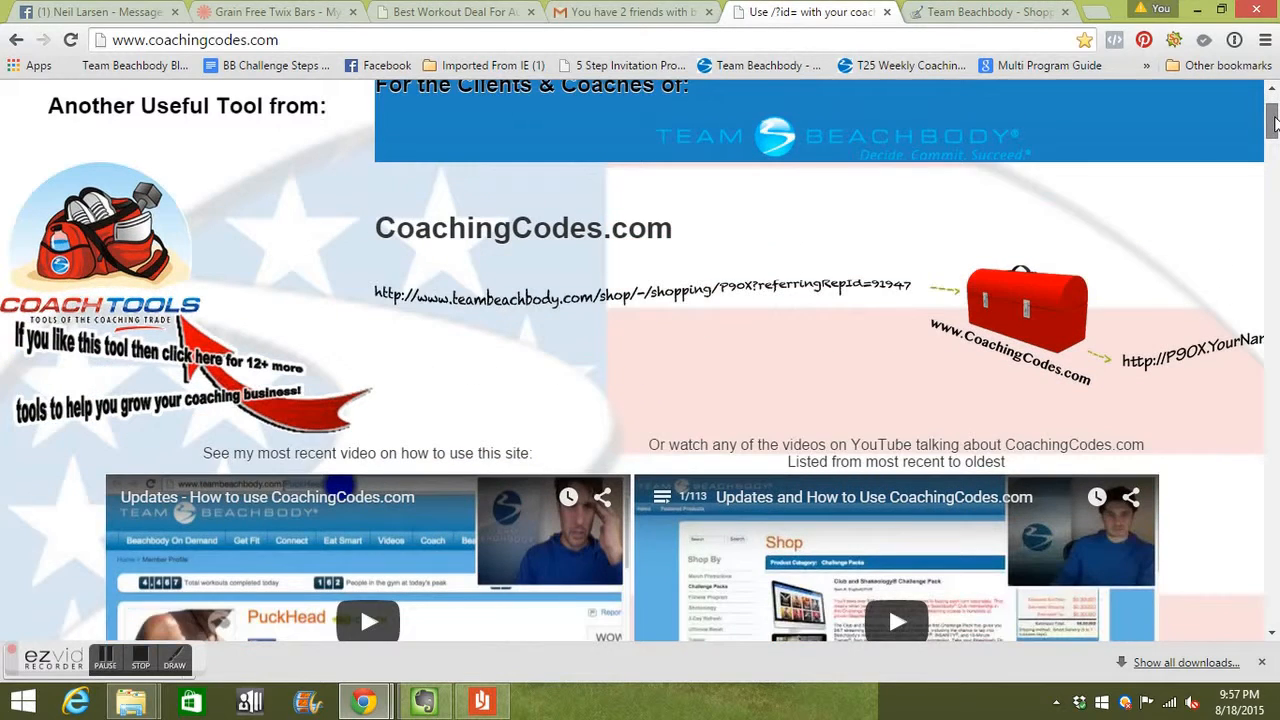
pyautogui.scroll(3)
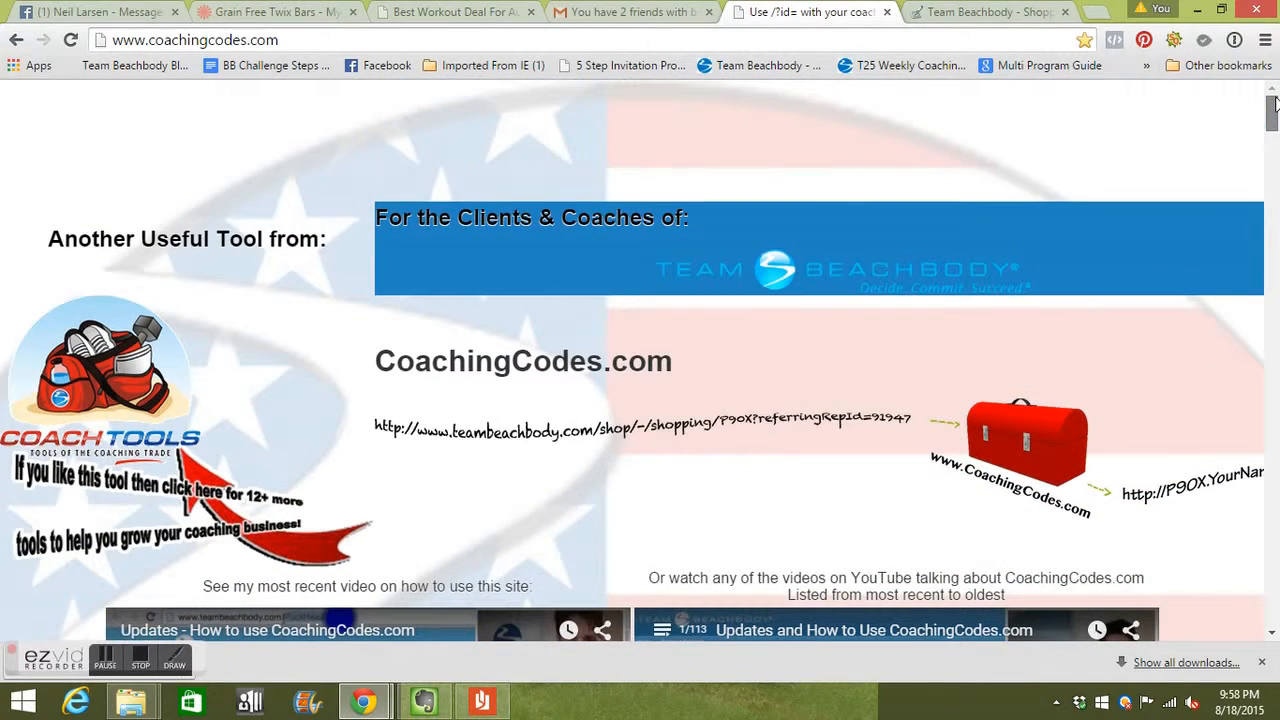
pyautogui.scroll(-3)
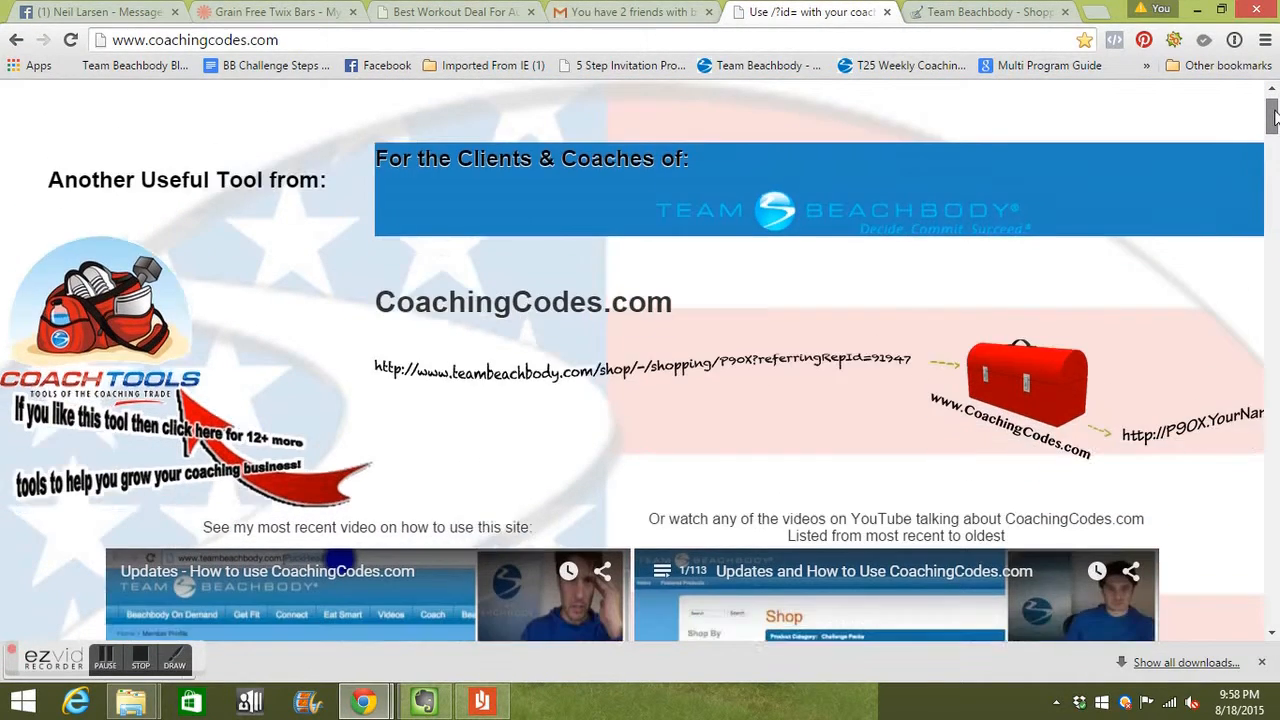
pyautogui.scroll(-3)
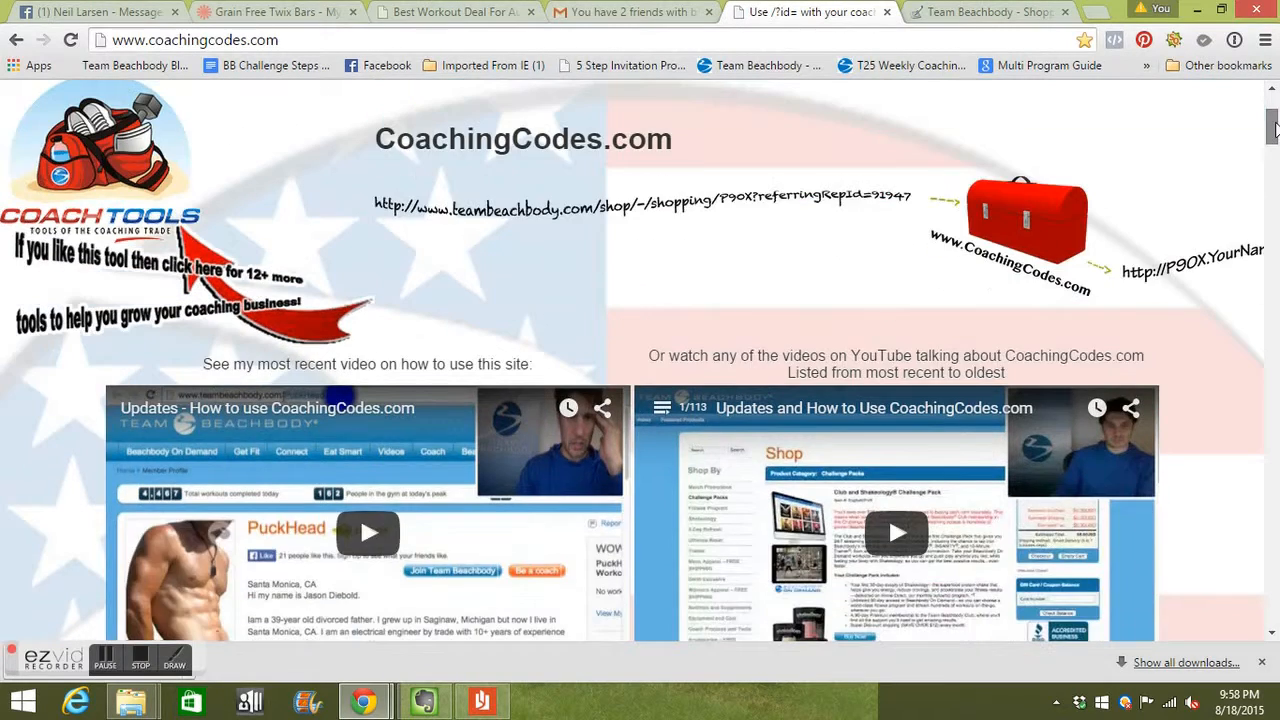
pyautogui.scroll(3)
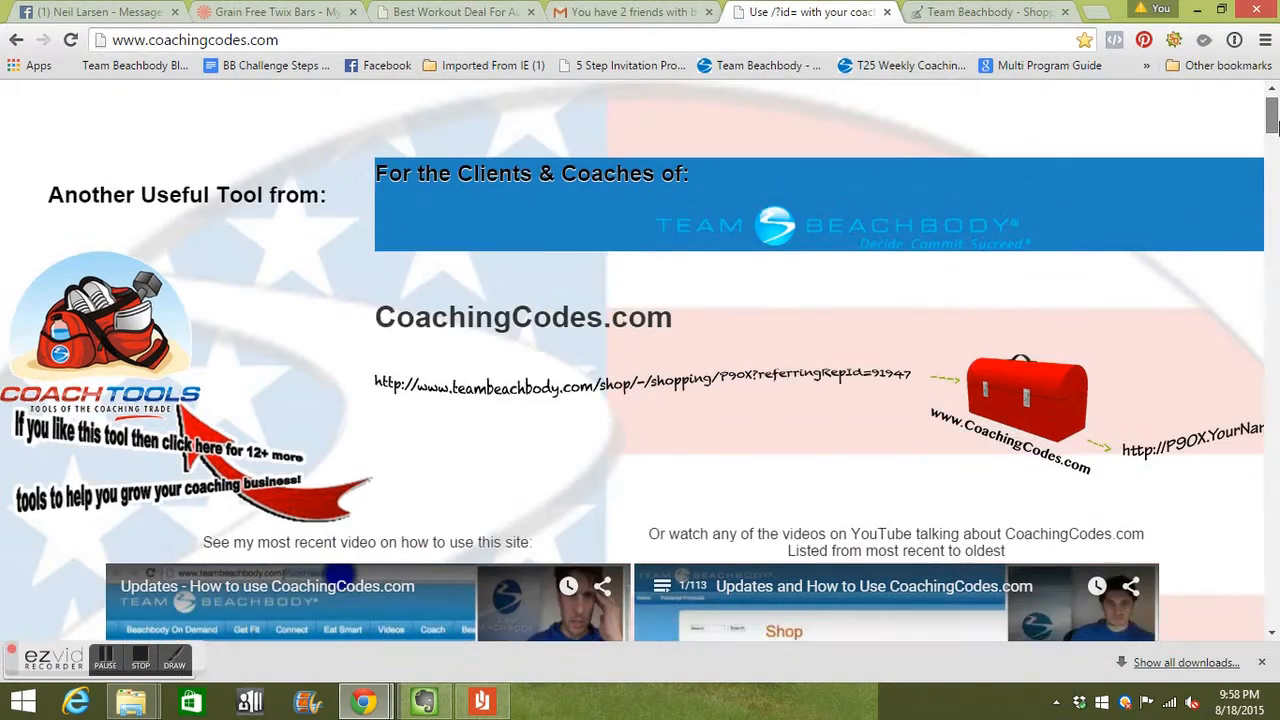
pyautogui.scroll(-3)
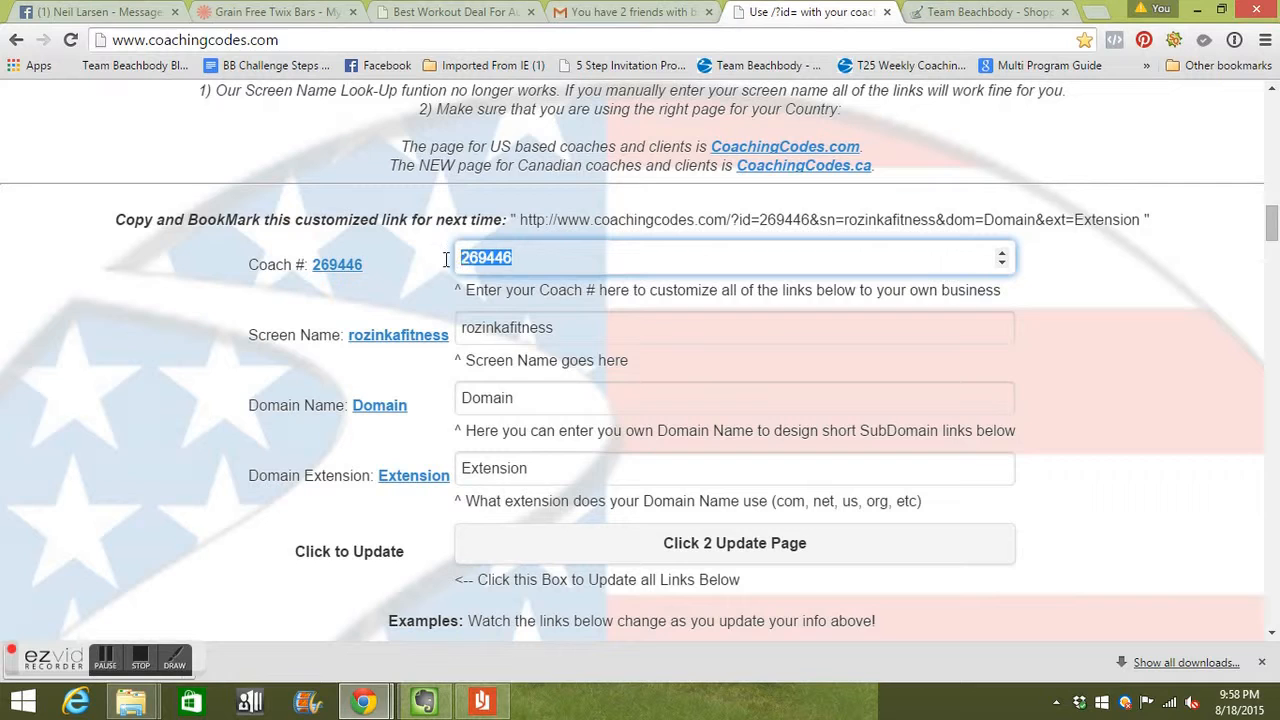
# Step: Select the screen name 'rozinkafitness' in the form and scroll to the link sections
pyautogui.click(500, 256)
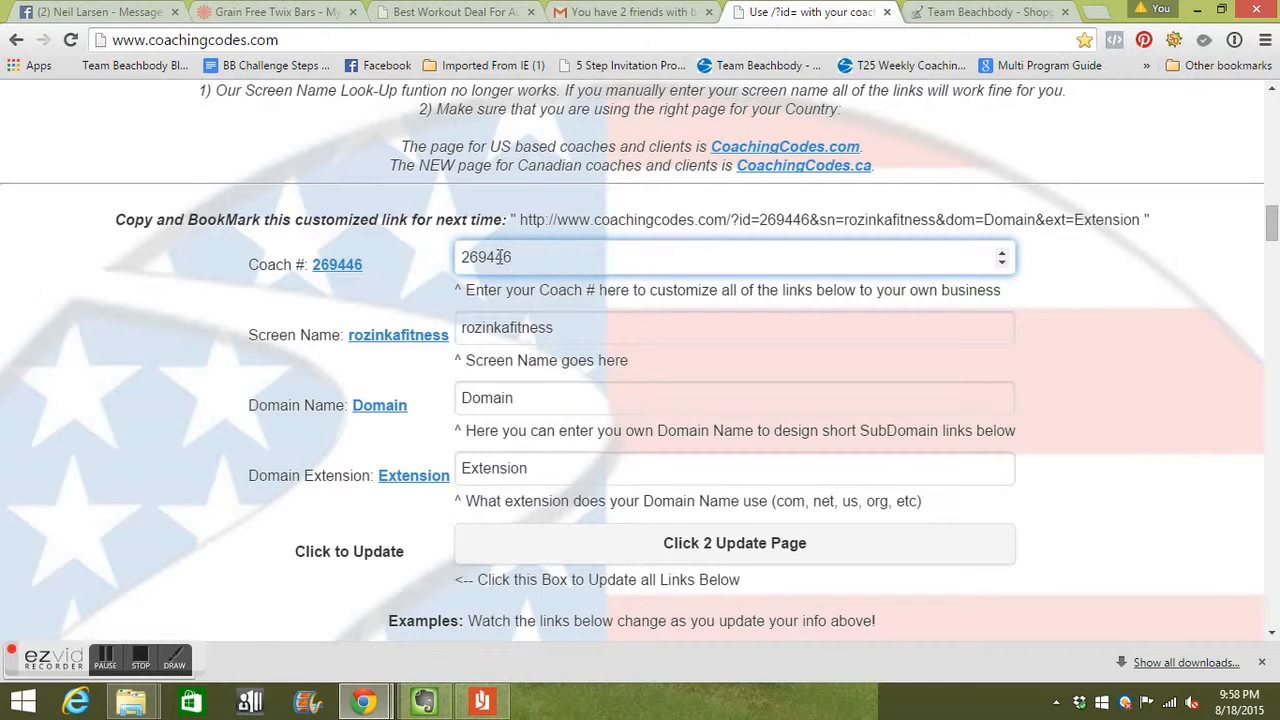
pyautogui.doubleClick(504, 328)
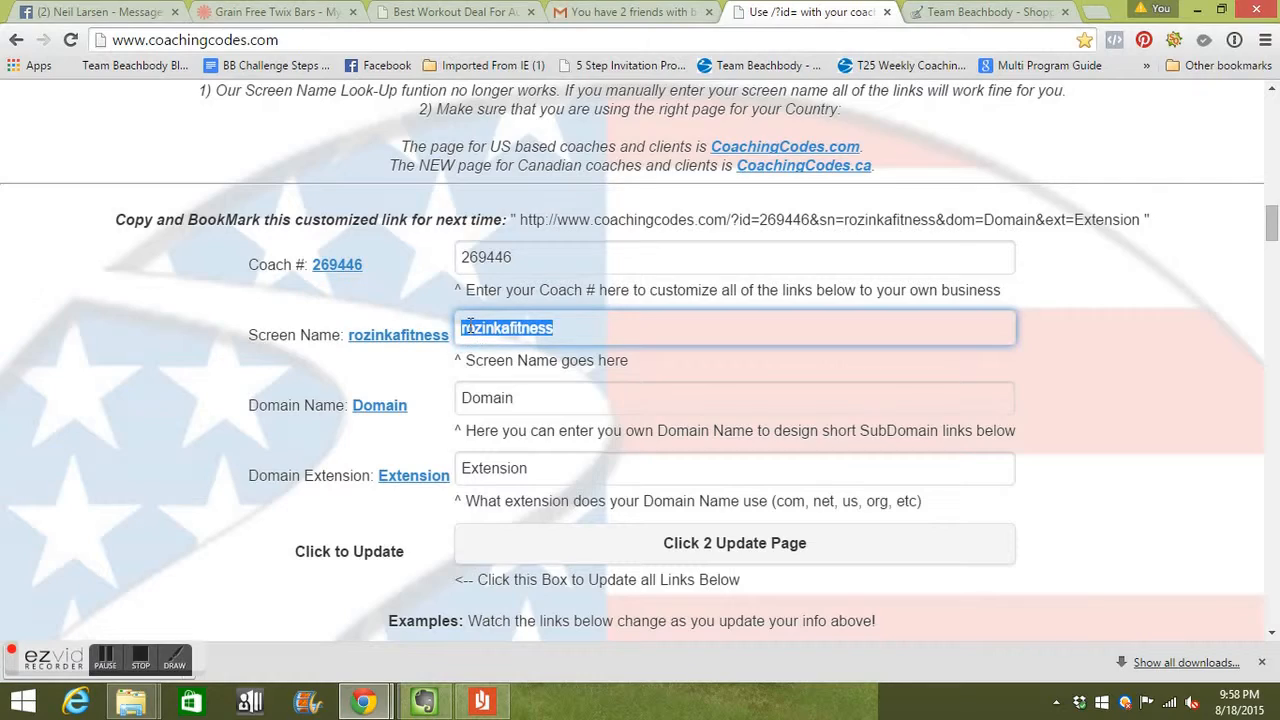
pyautogui.scroll(-3)
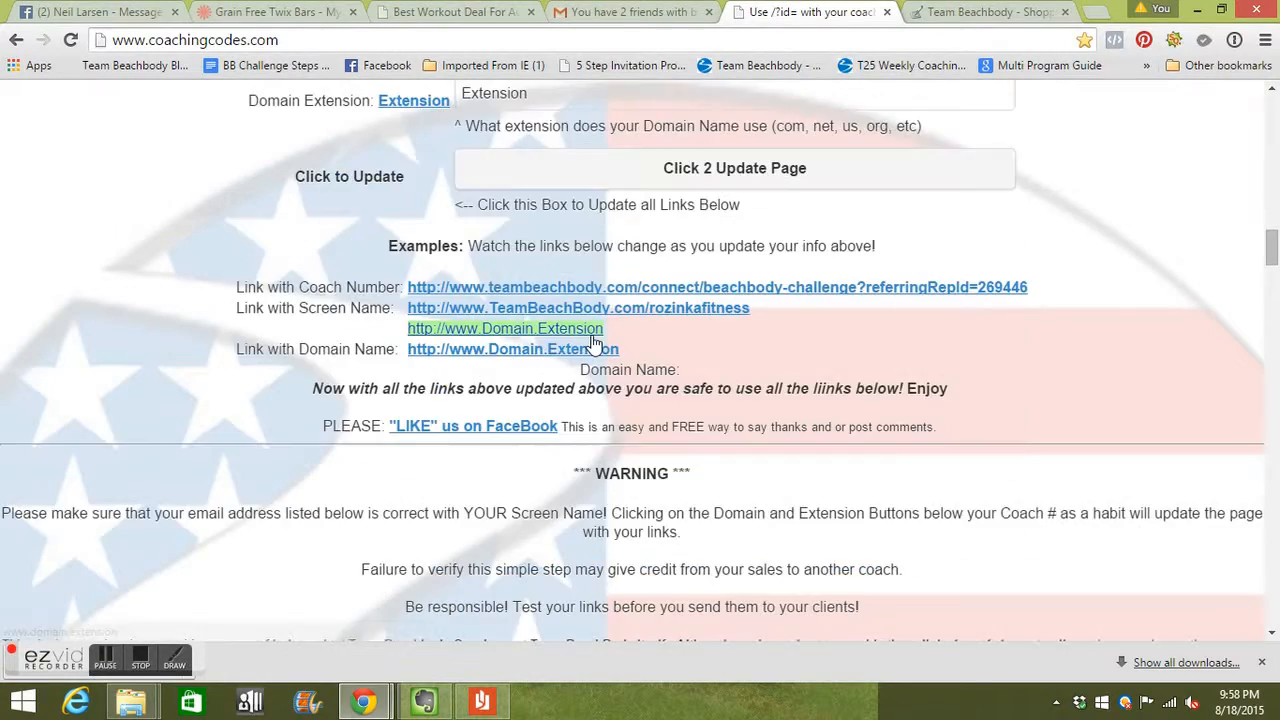
pyautogui.scroll(-3)
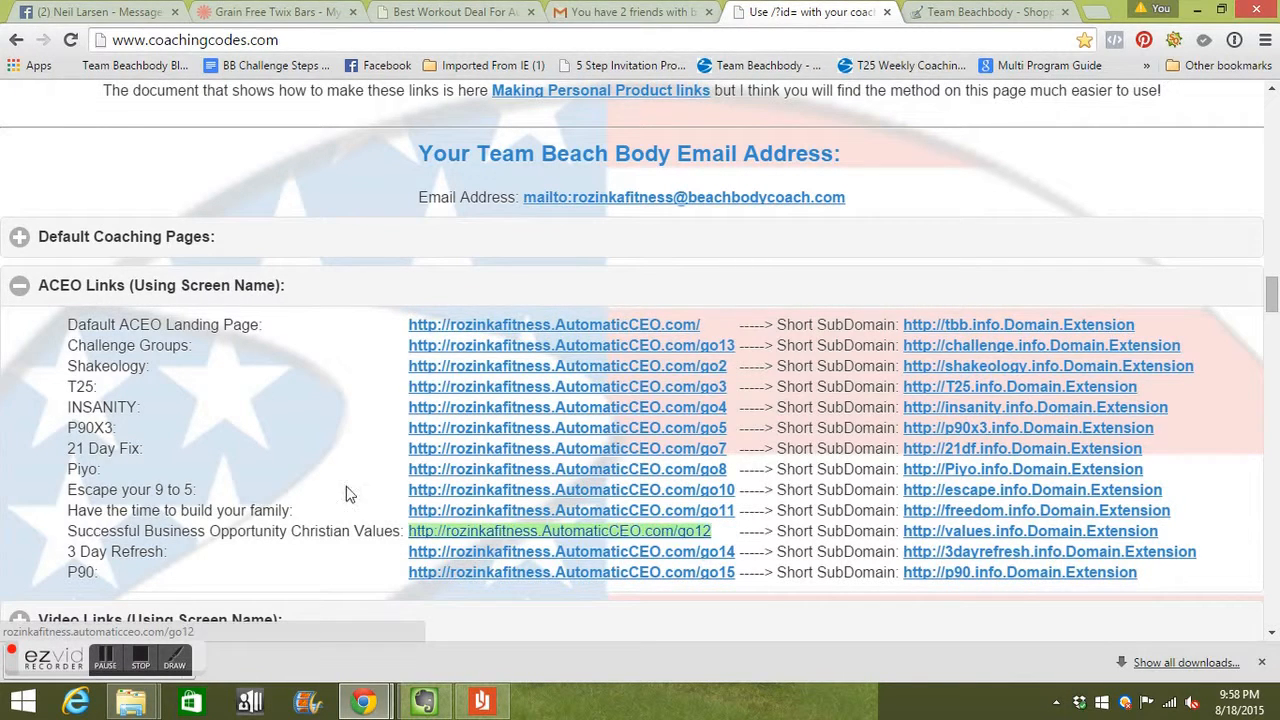
# Step: Collapse ACEO Links and Challenge Group Guides, leaving Challenge Pack Links expanded with referral ID 269446
pyautogui.click(20, 284)
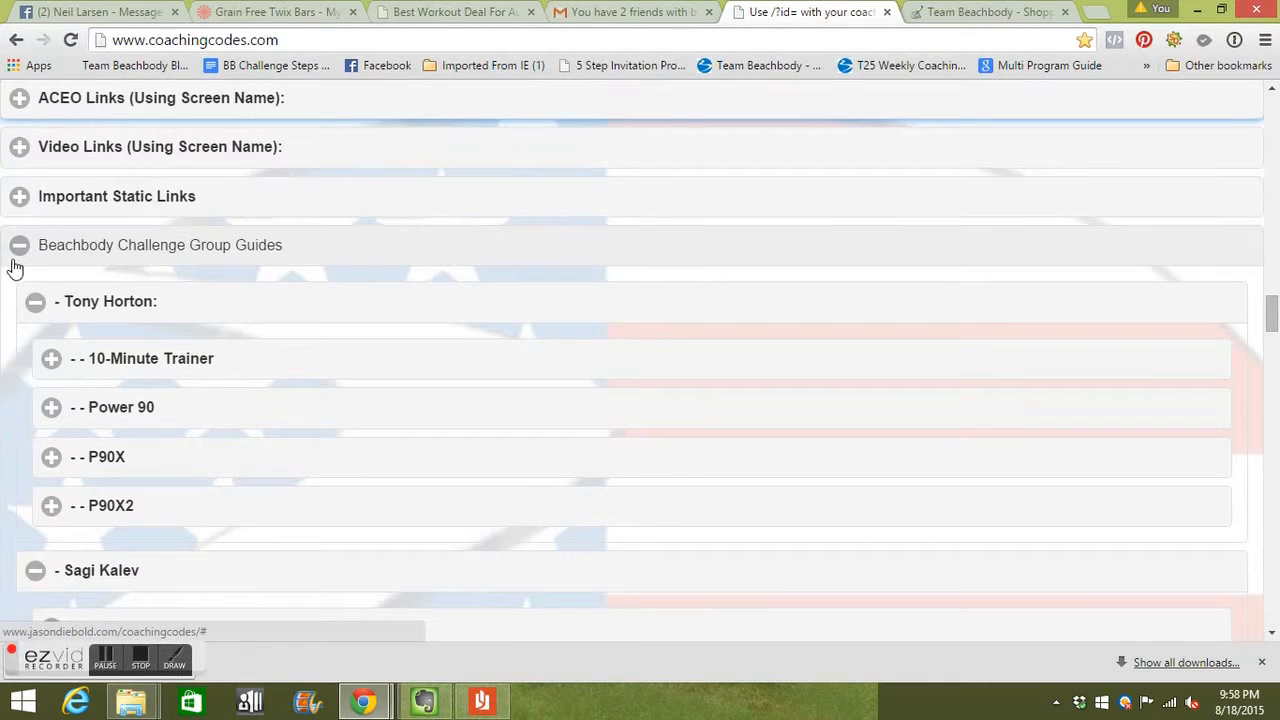
pyautogui.click(20, 244)
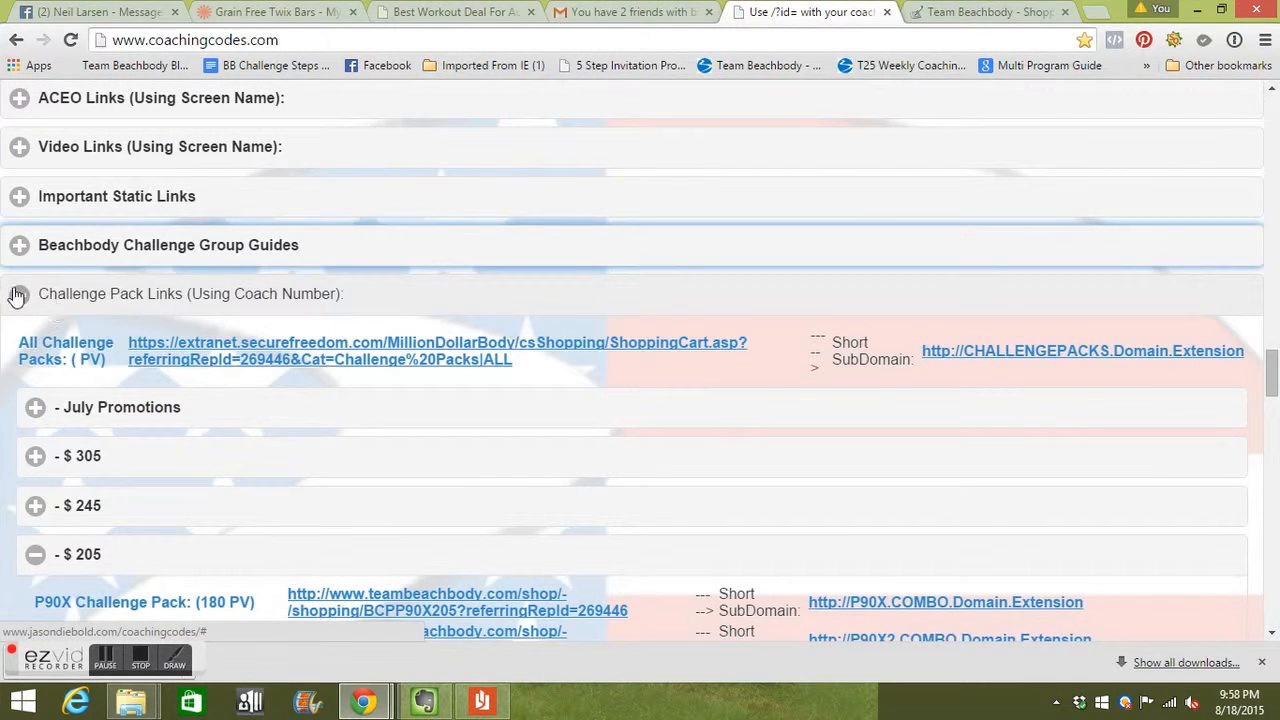
pyautogui.click(20, 292)
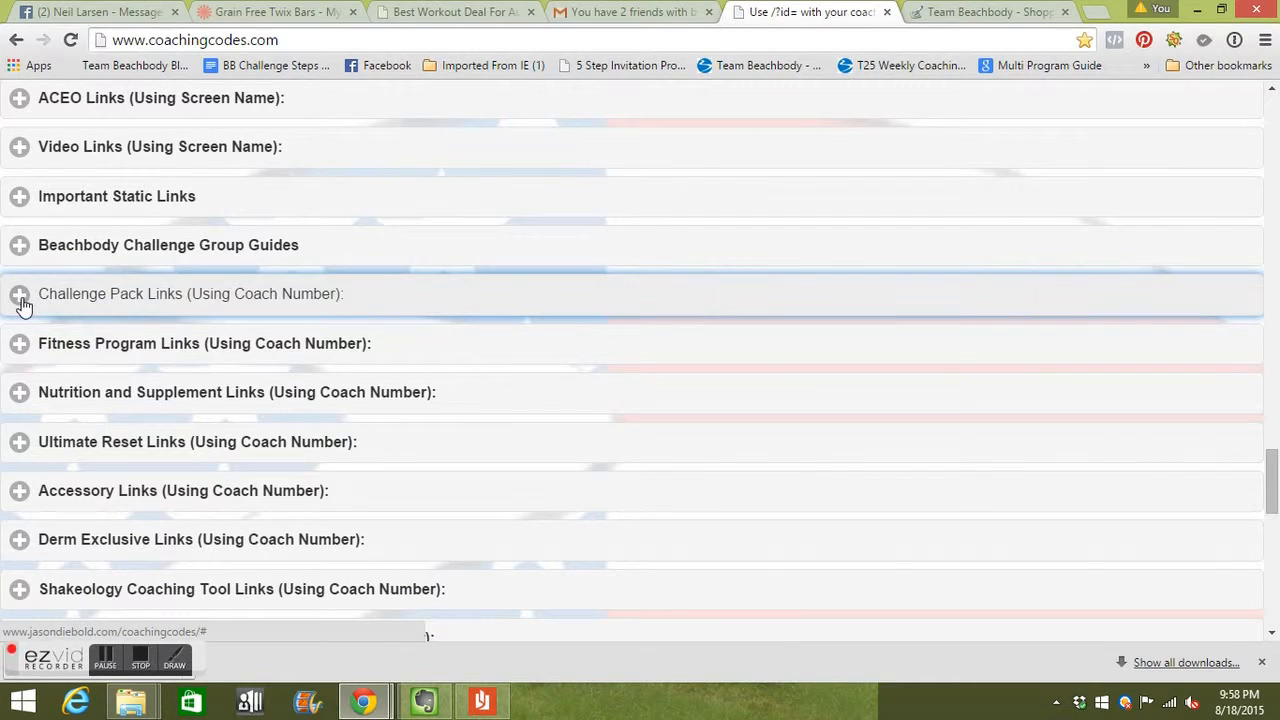
pyautogui.click(20, 292)
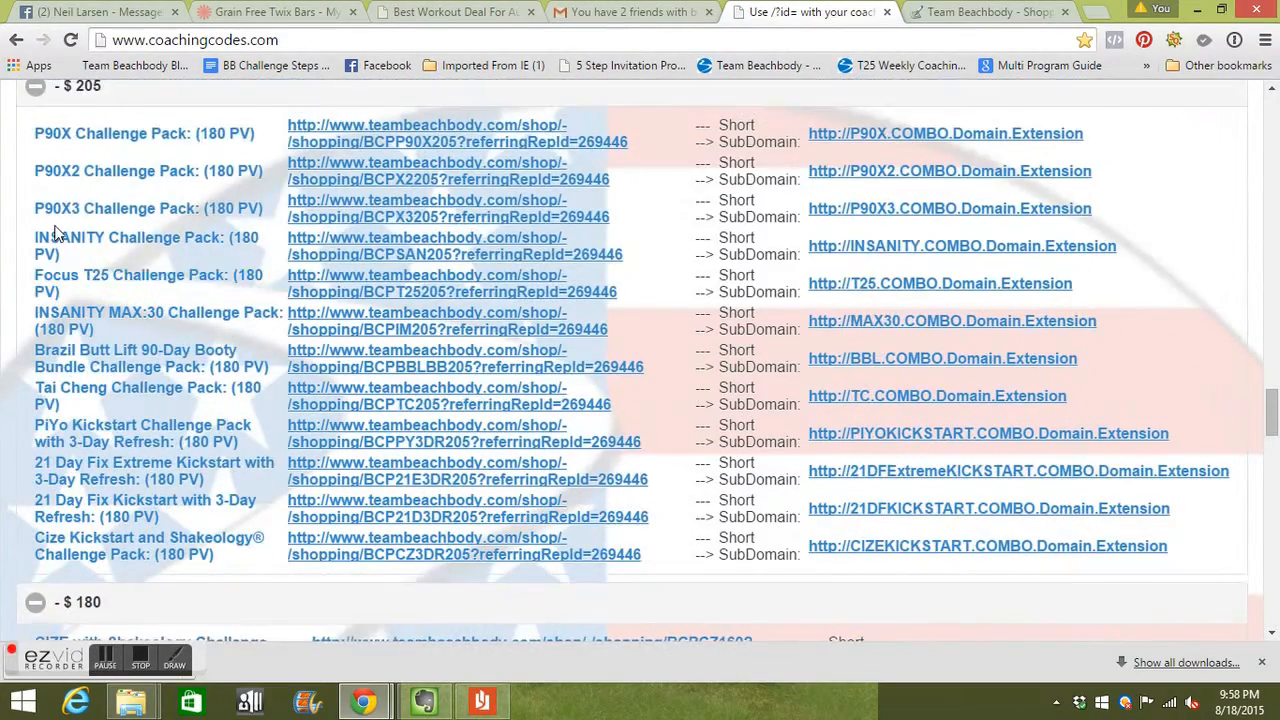
# Step: Collapse the $205 group and scroll through the $180, $160 and $140 challenge pack tiers
pyautogui.click(36, 86)
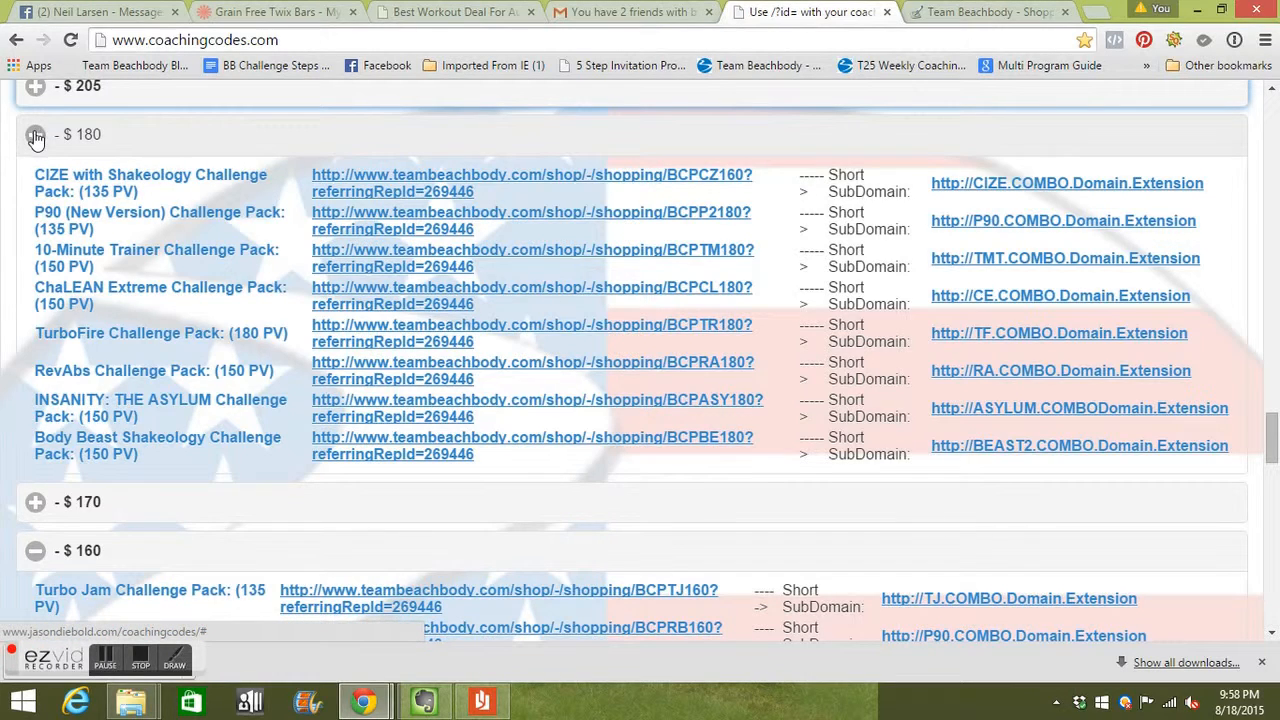
pyautogui.scroll(-3)
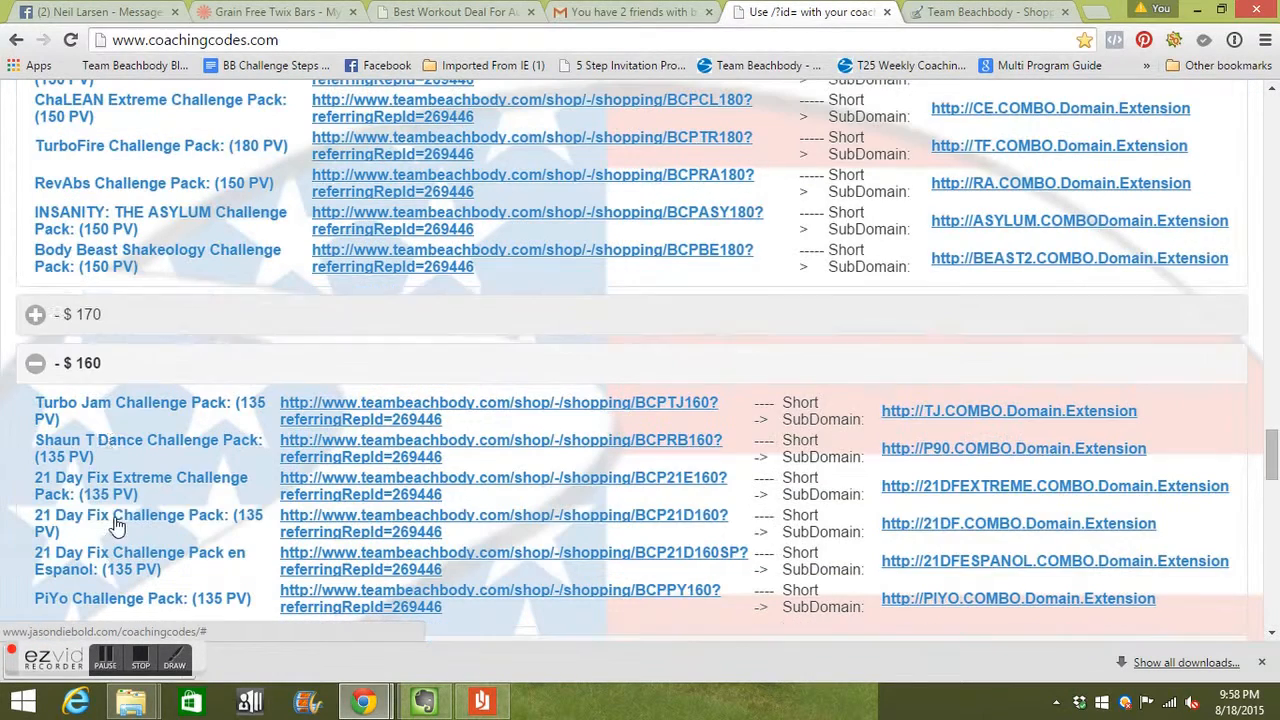
pyautogui.moveTo(318, 452)
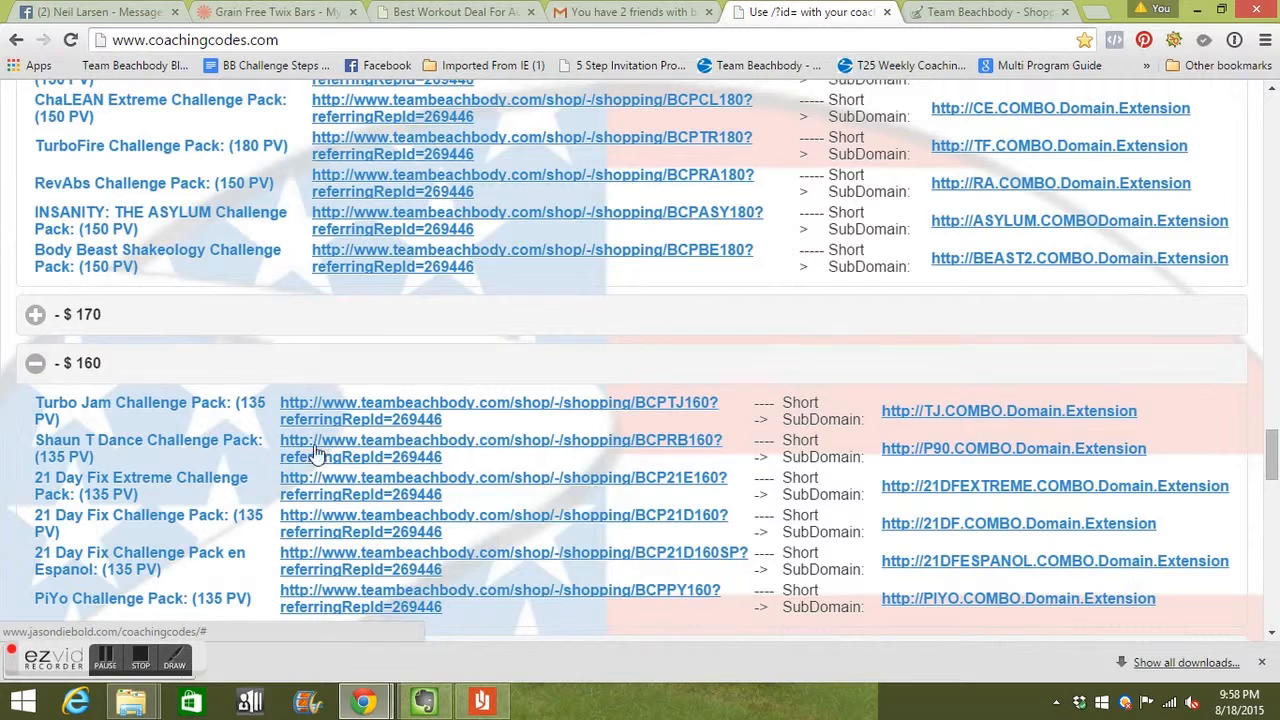
pyautogui.scroll(-3)
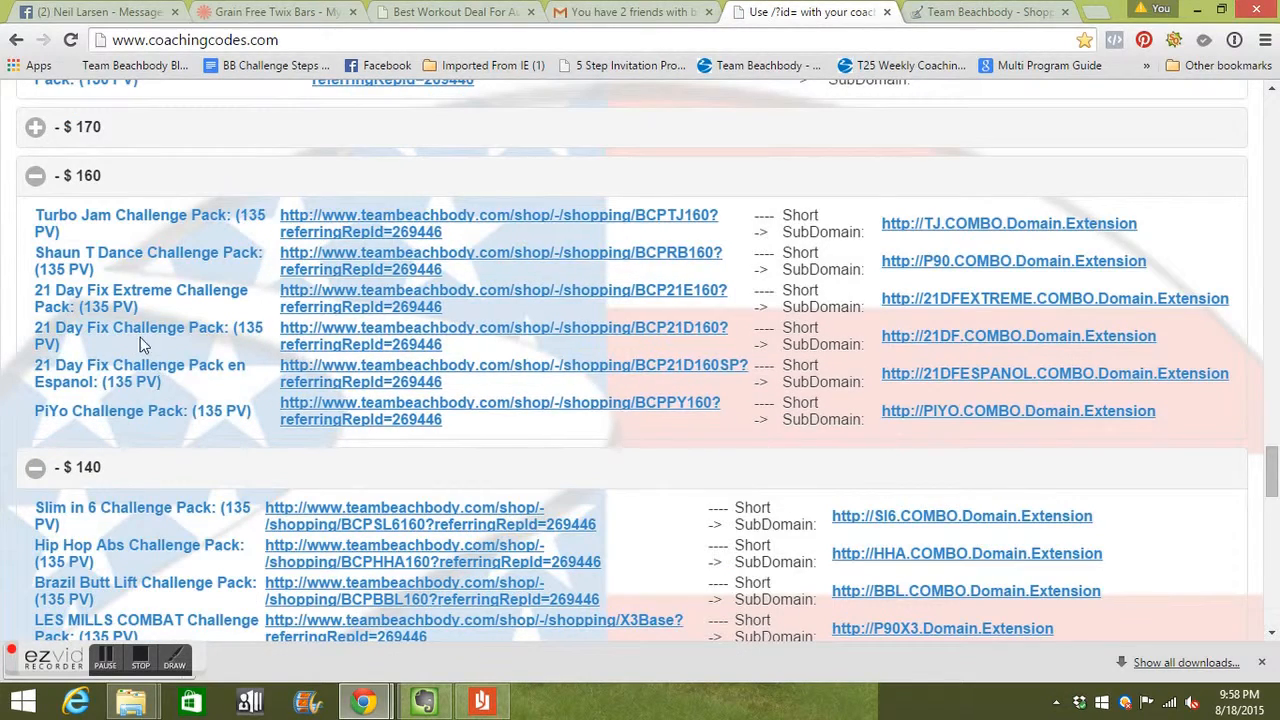
pyautogui.moveTo(210, 348)
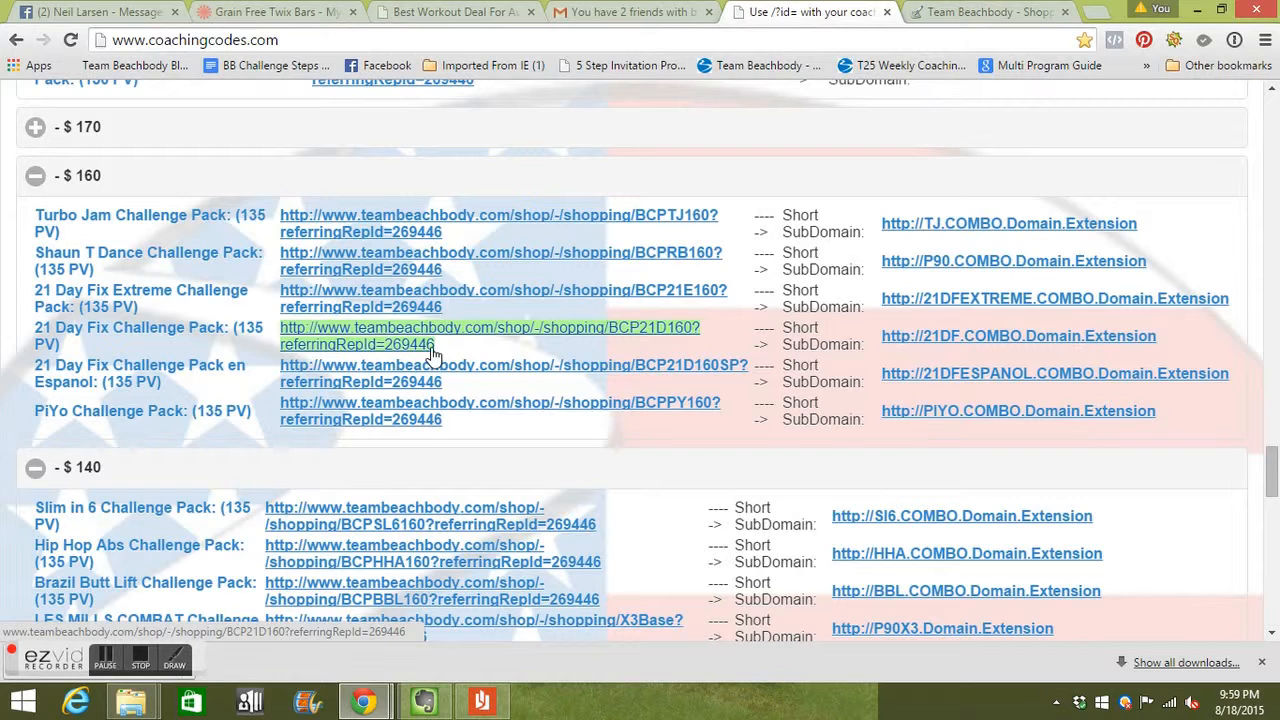
pyautogui.moveTo(384, 330)
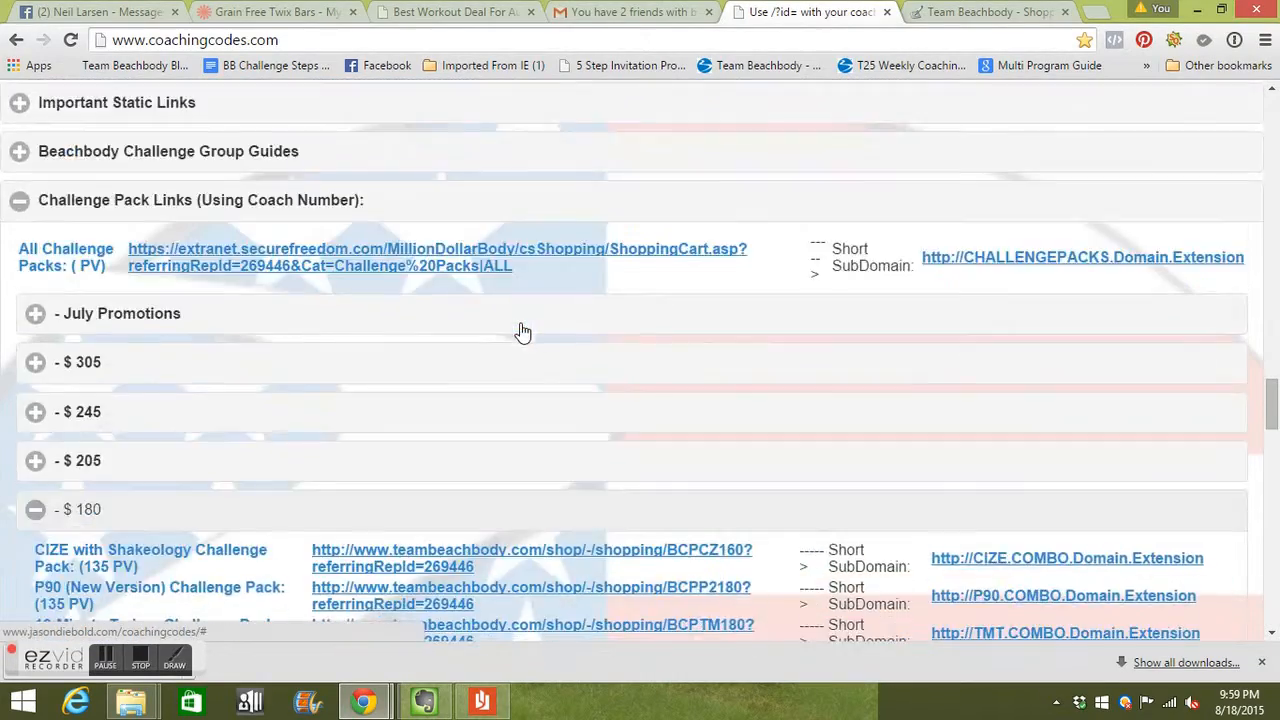
# Step: Scroll back to the Coach #, Screen Name, Domain and Extension customization form
pyautogui.scroll(-3)
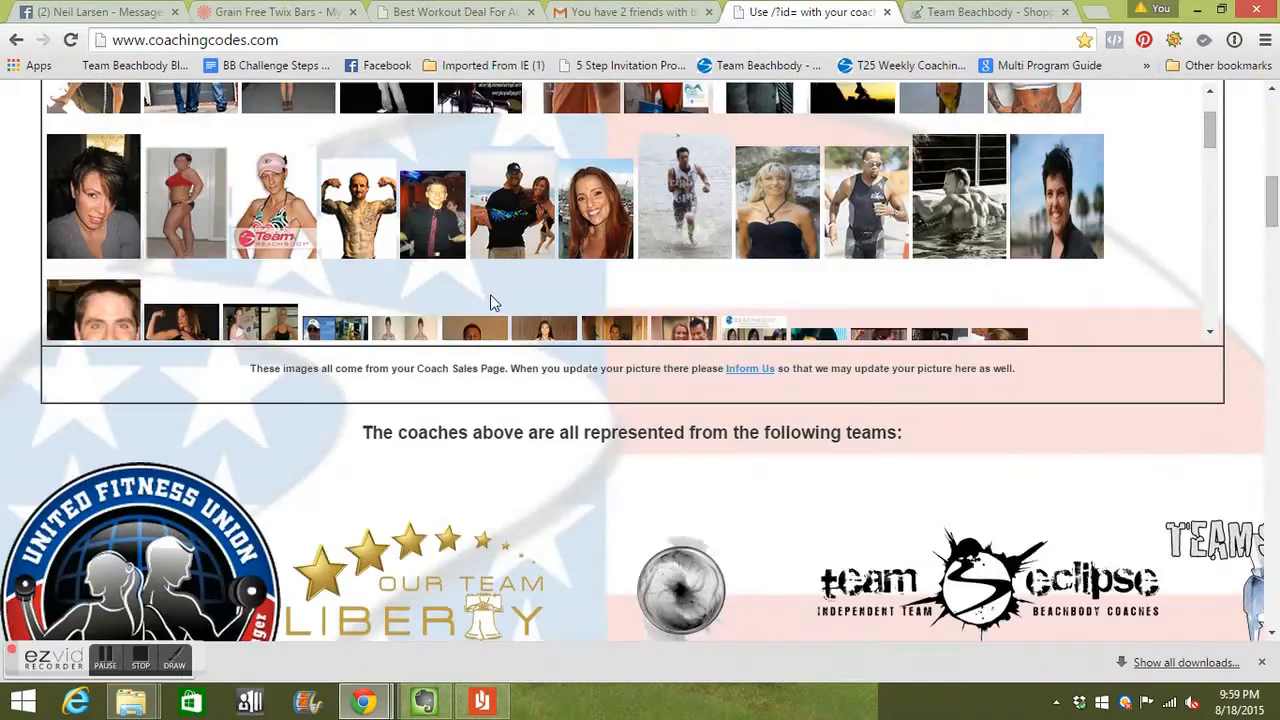
pyautogui.scroll(3)
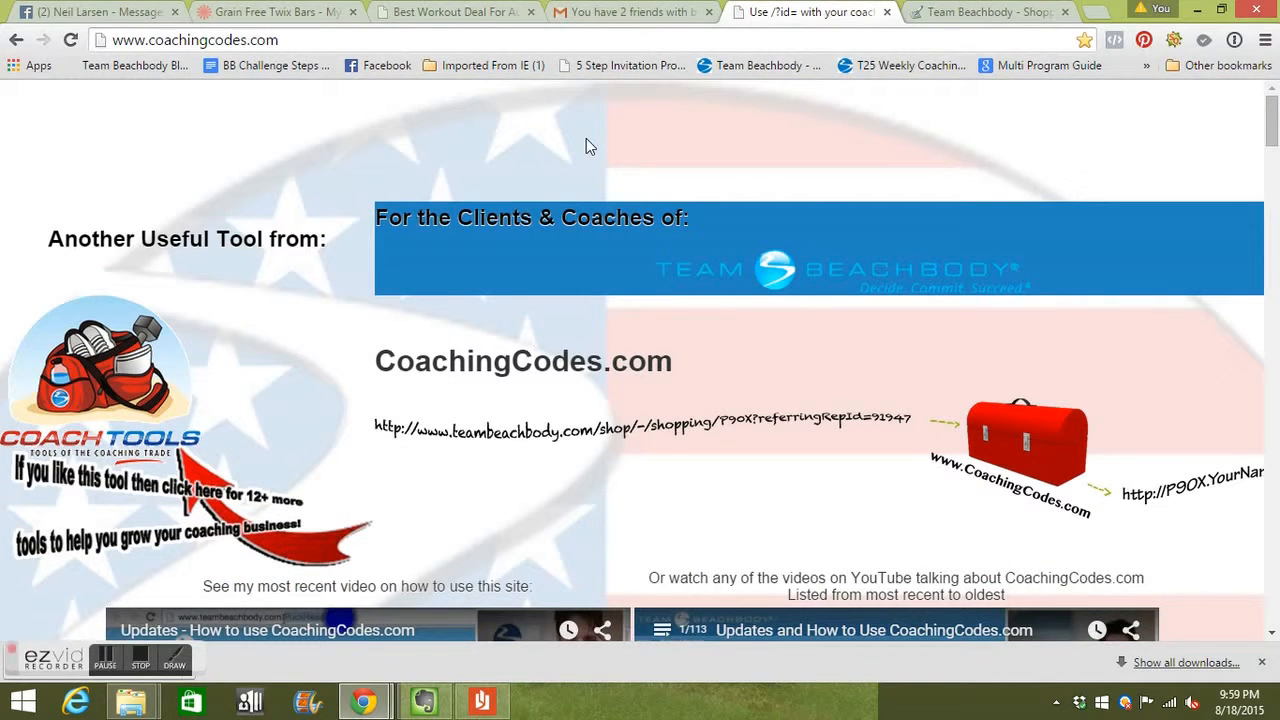
pyautogui.moveTo(316, 170)
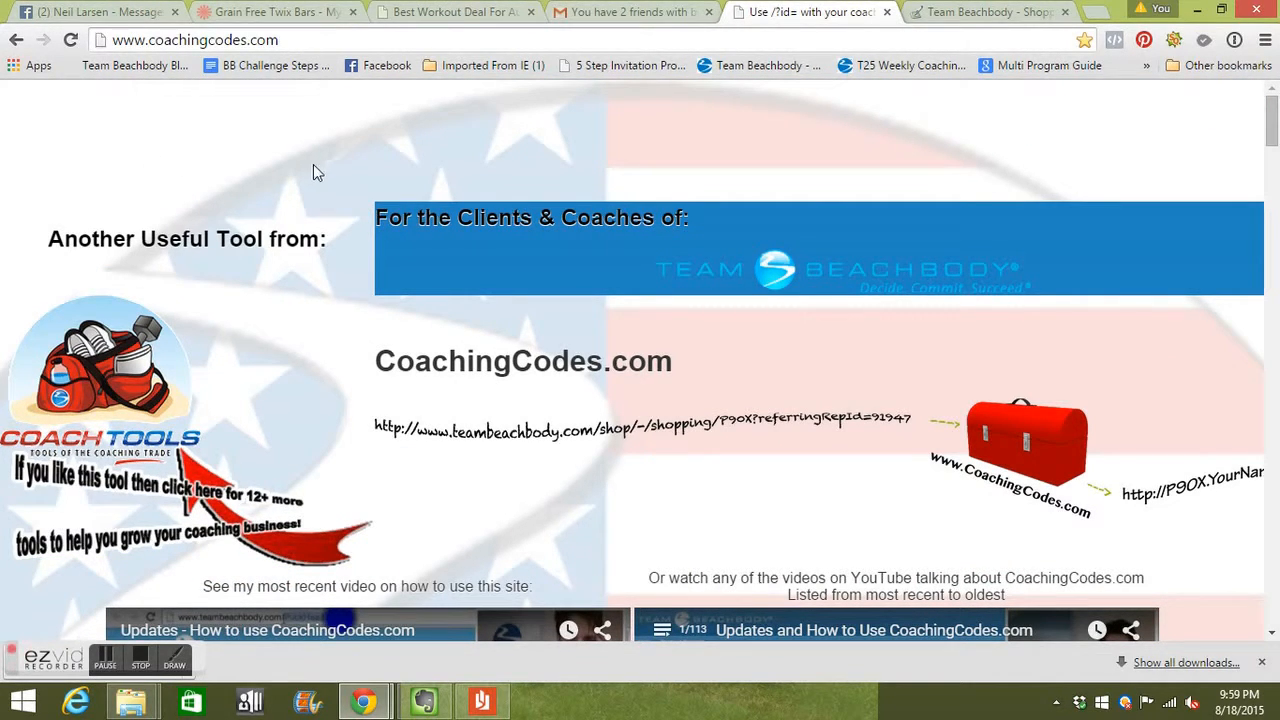
pyautogui.moveTo(452, 180)
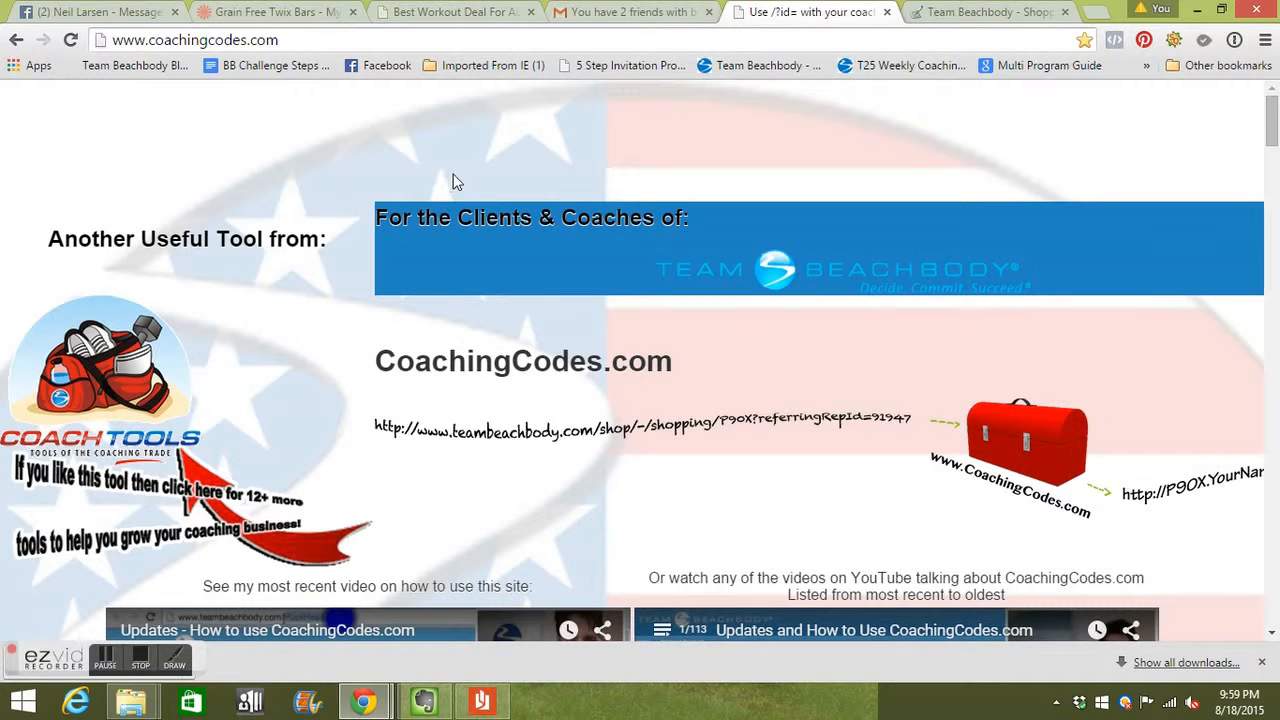
pyautogui.moveTo(210, 576)
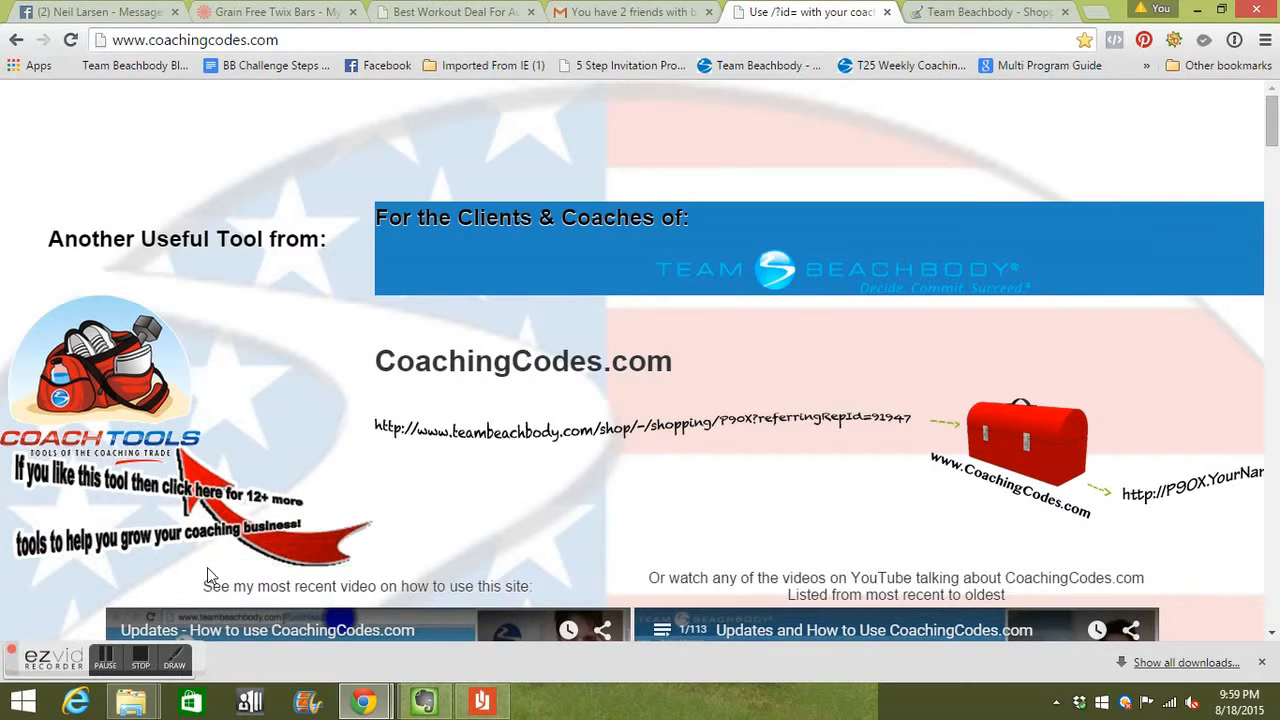
pyautogui.moveTo(512, 168)
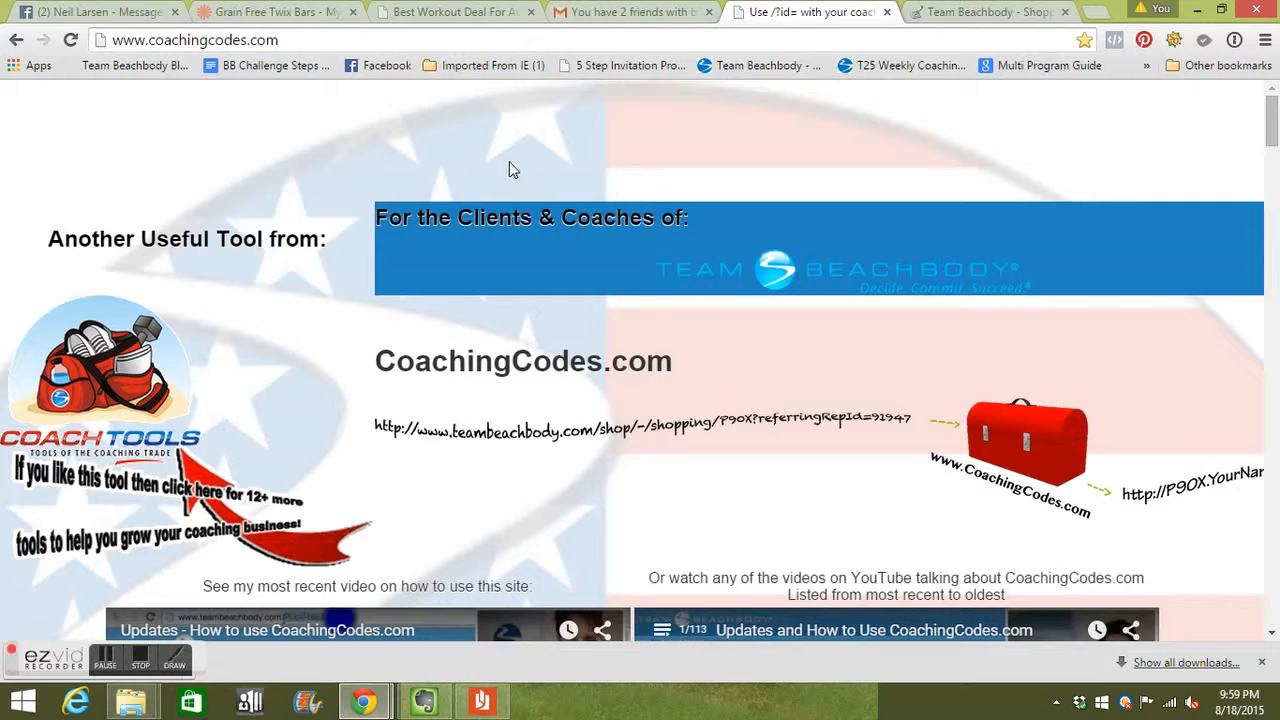
pyautogui.moveTo(644, 164)
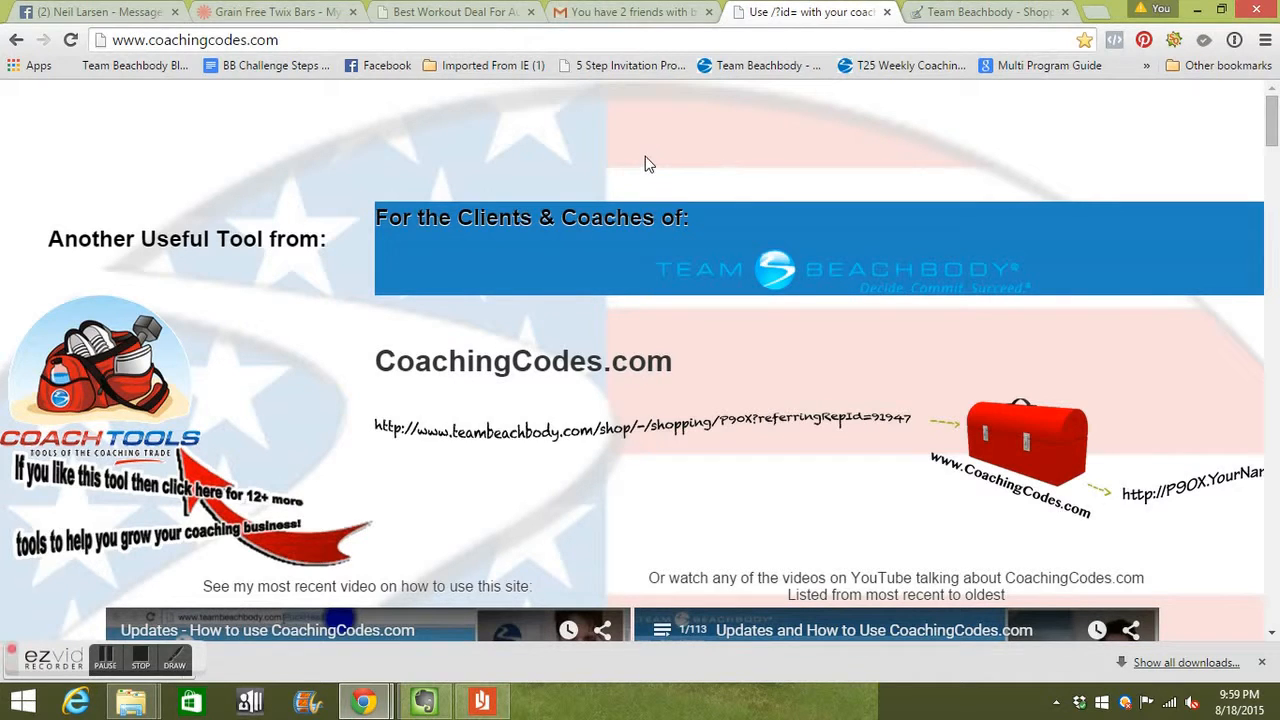
pyautogui.moveTo(268, 656)
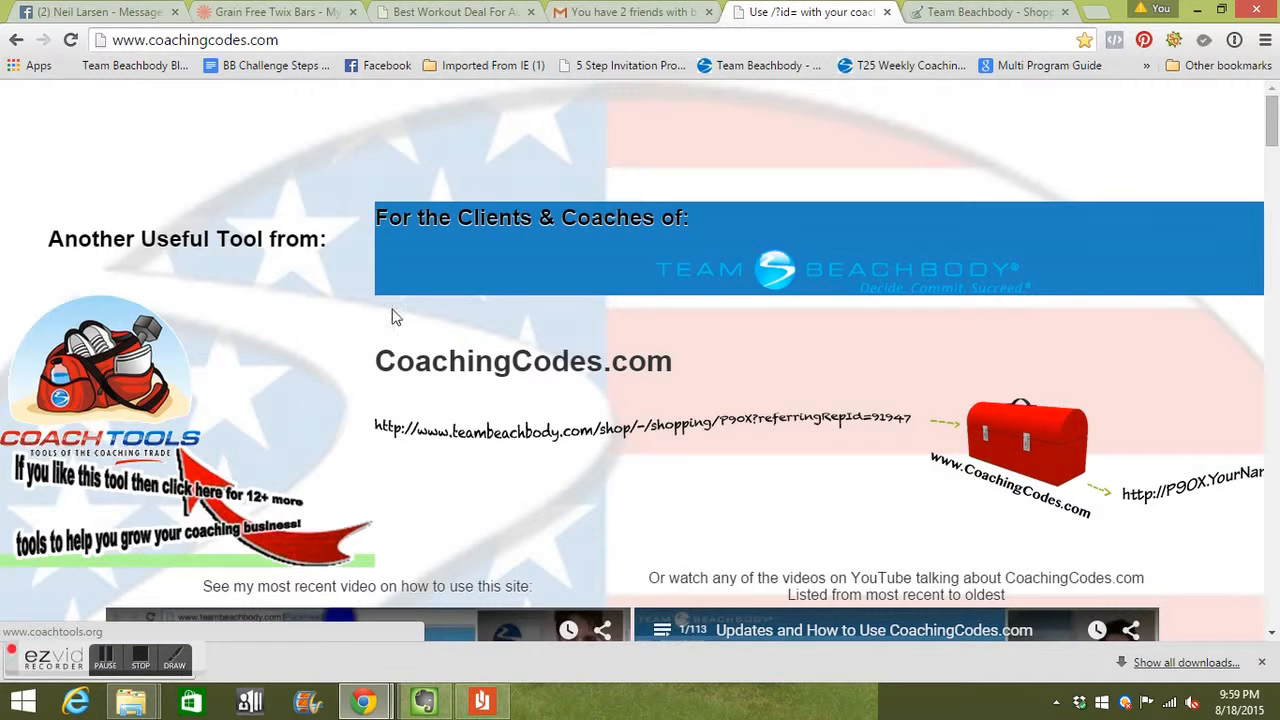
pyautogui.scroll(-3)
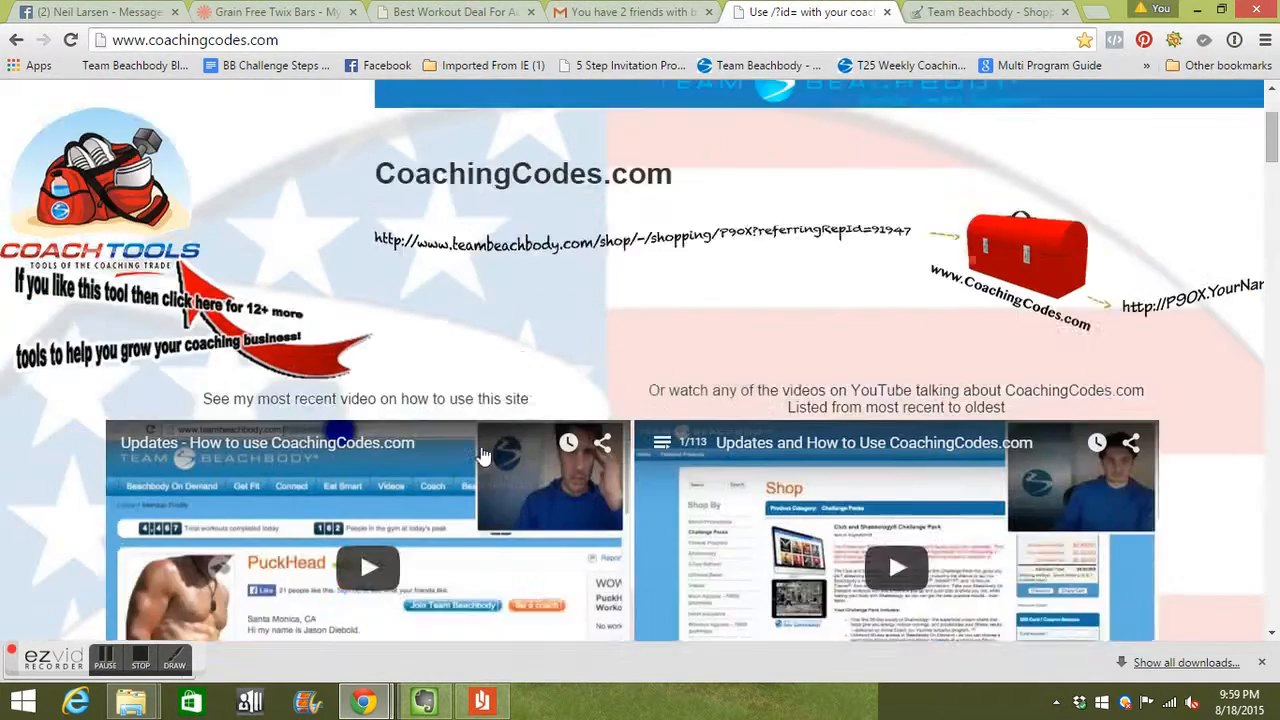
pyautogui.scroll(-3)
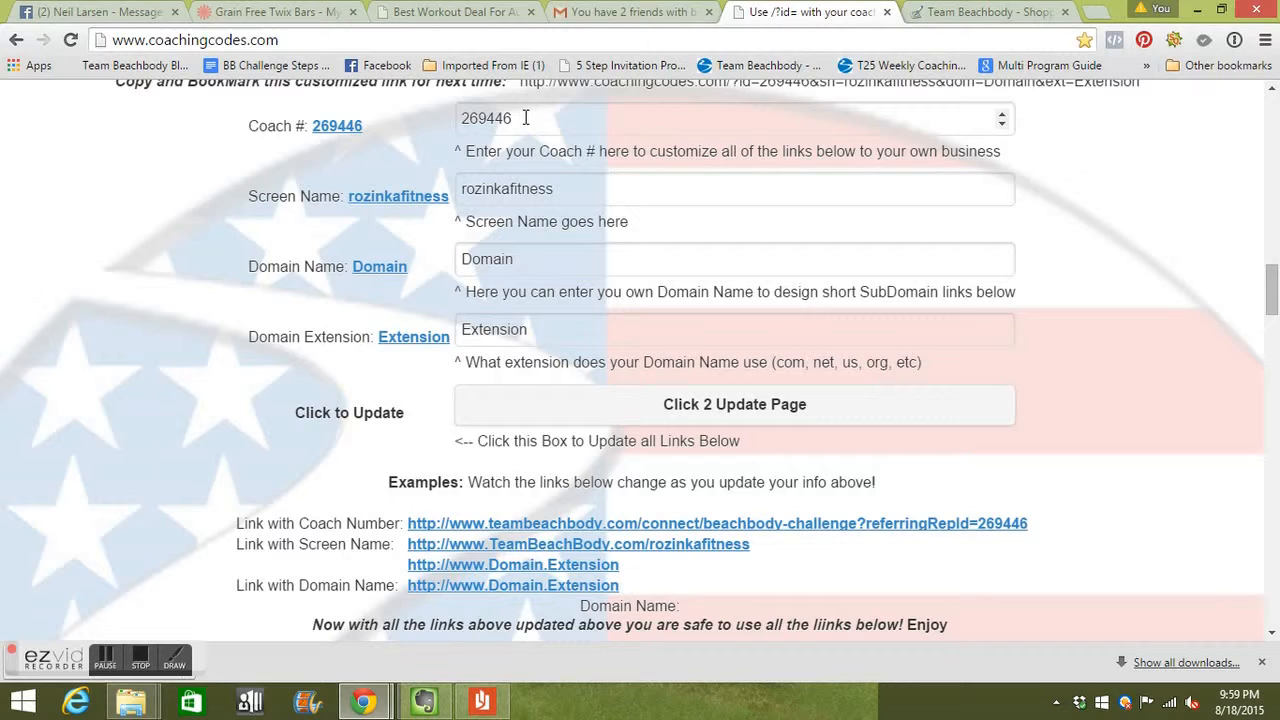
pyautogui.tripleClick(500, 118)
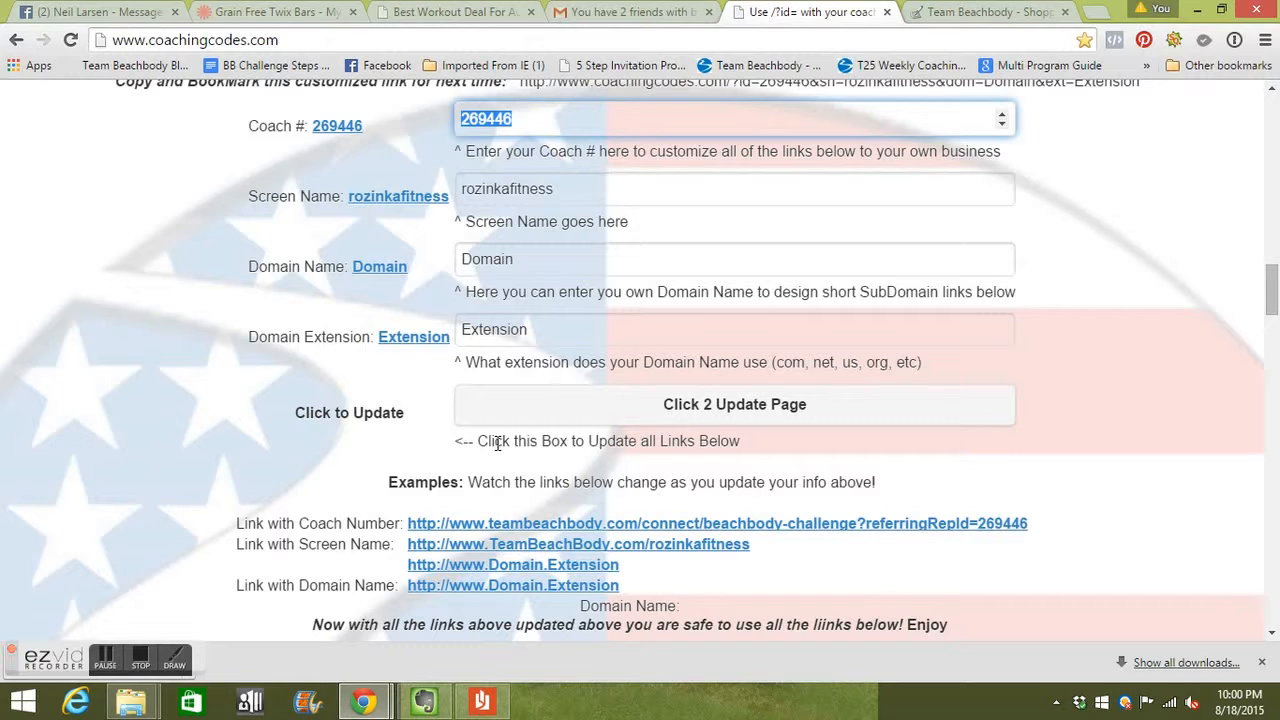
pyautogui.moveTo(290, 612)
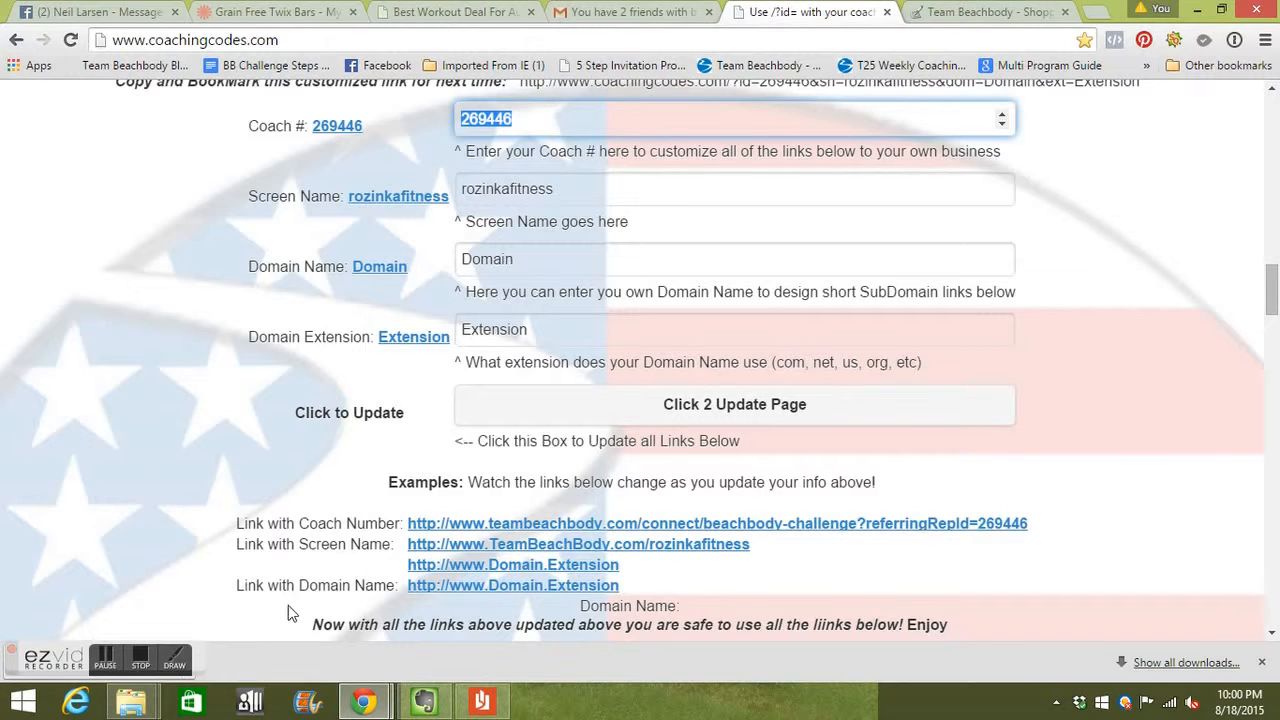